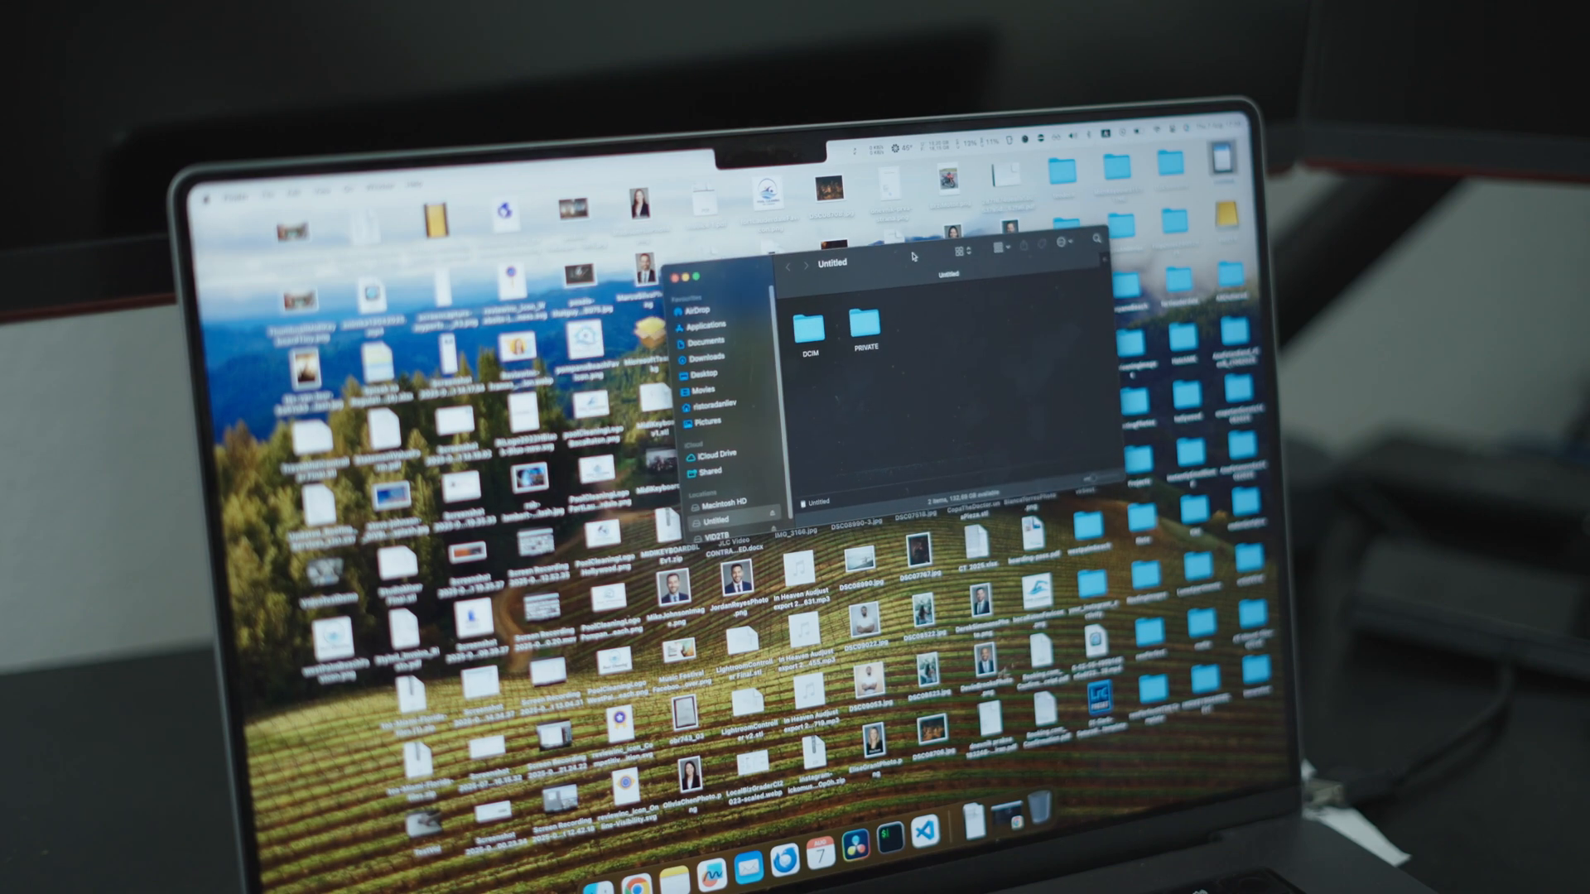
Step: Browse all My Favorites parts in the library, including Encoder EC11, TP4056 and Resistor 1W
{"action": "double_click", "coordinate": [805, 328]}
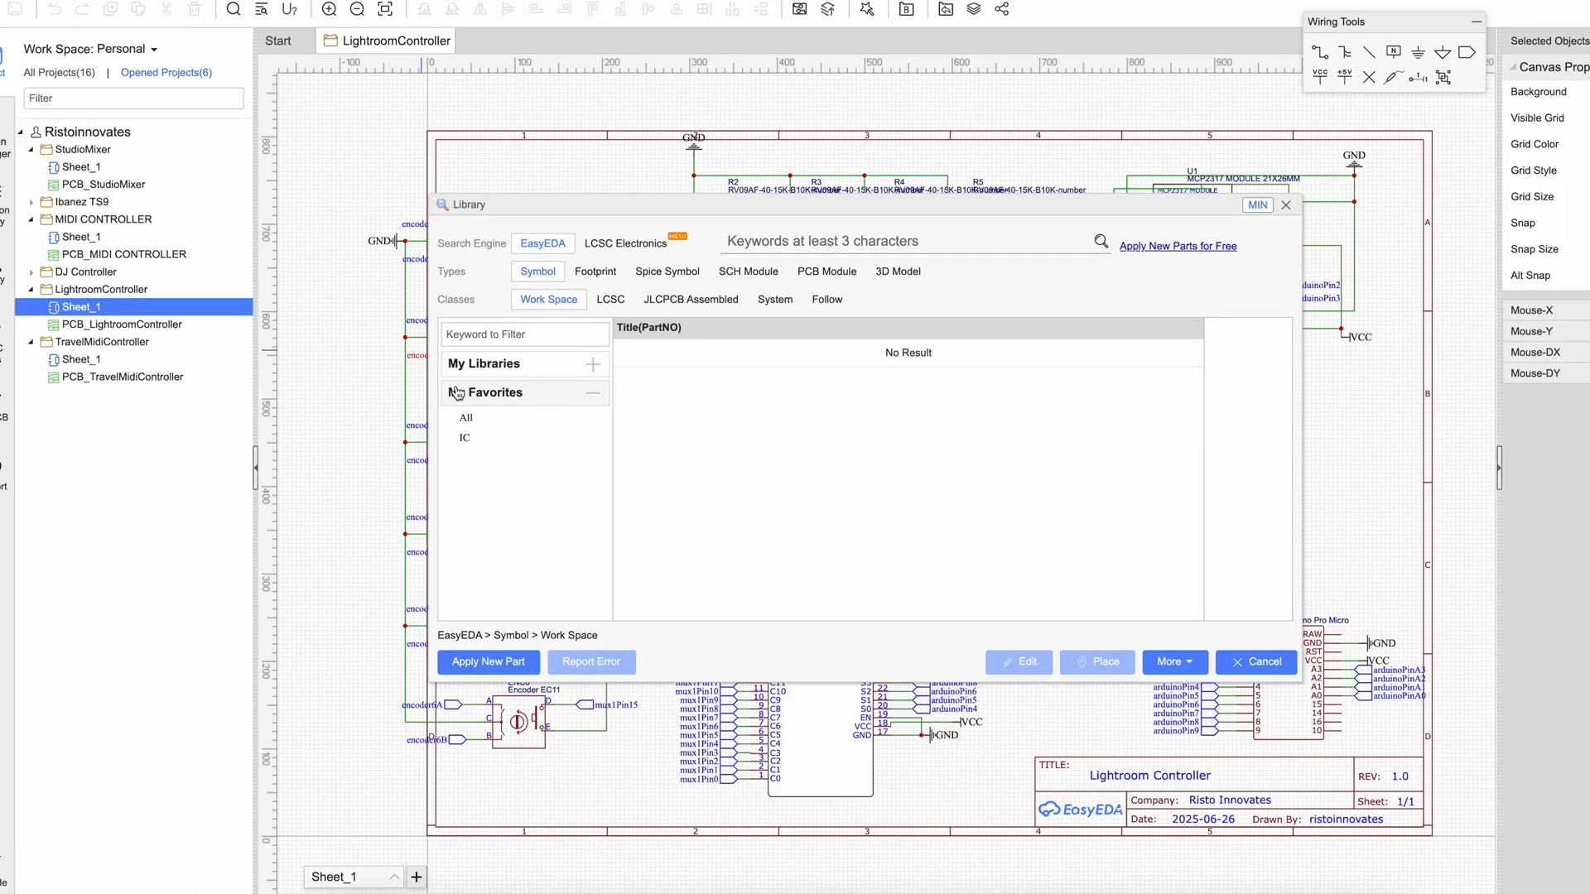
{"action": "left_click", "coordinate": [465, 417]}
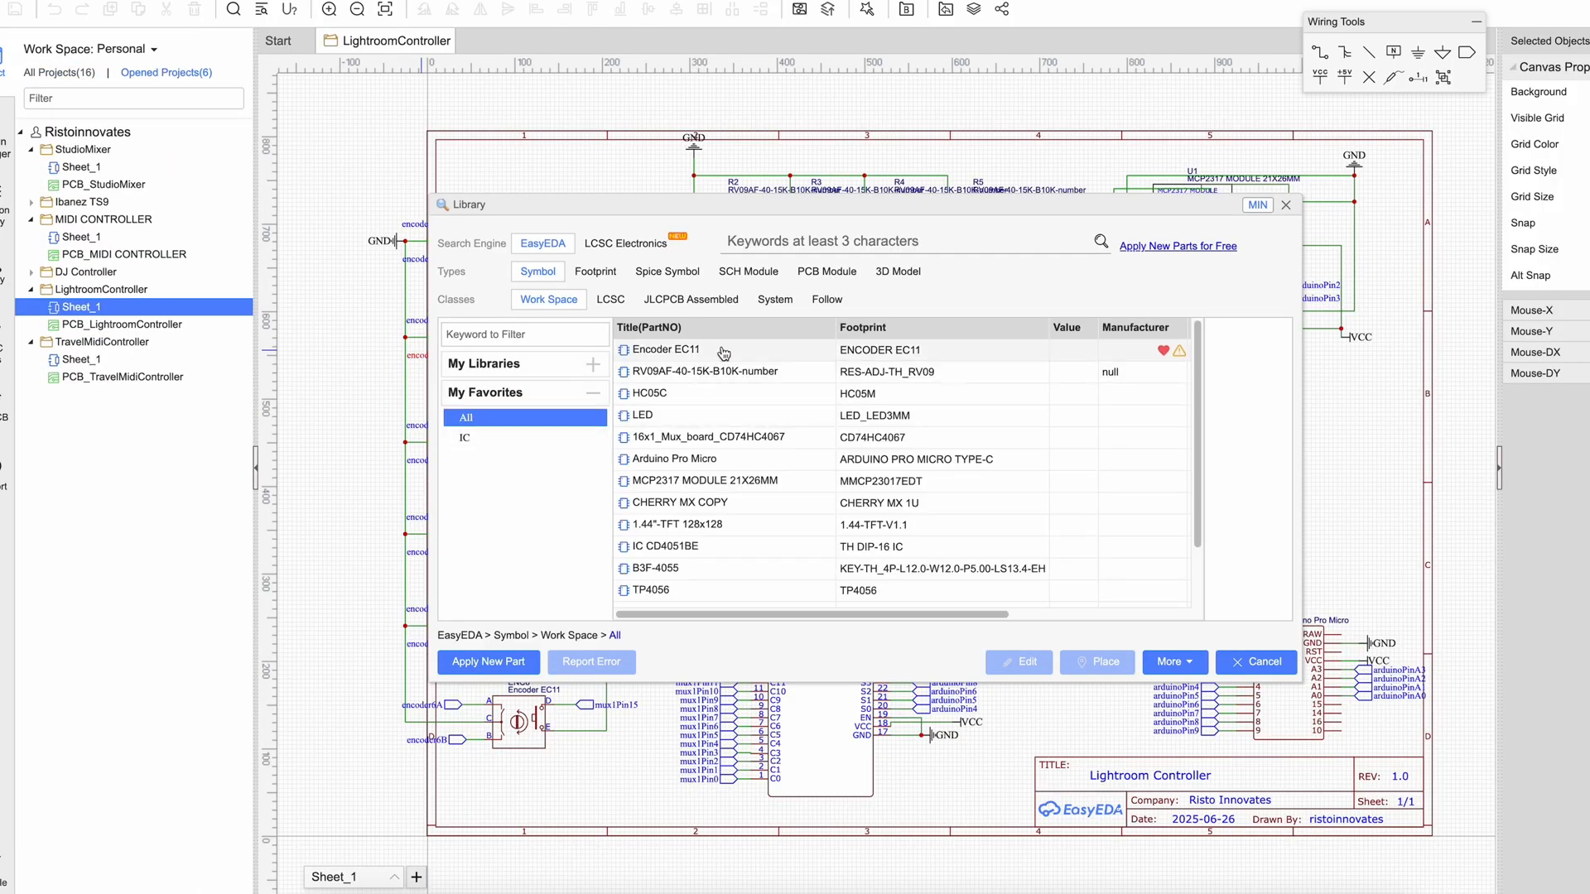
{"action": "scroll", "scroll_direction": "down", "scroll_amount": 3}
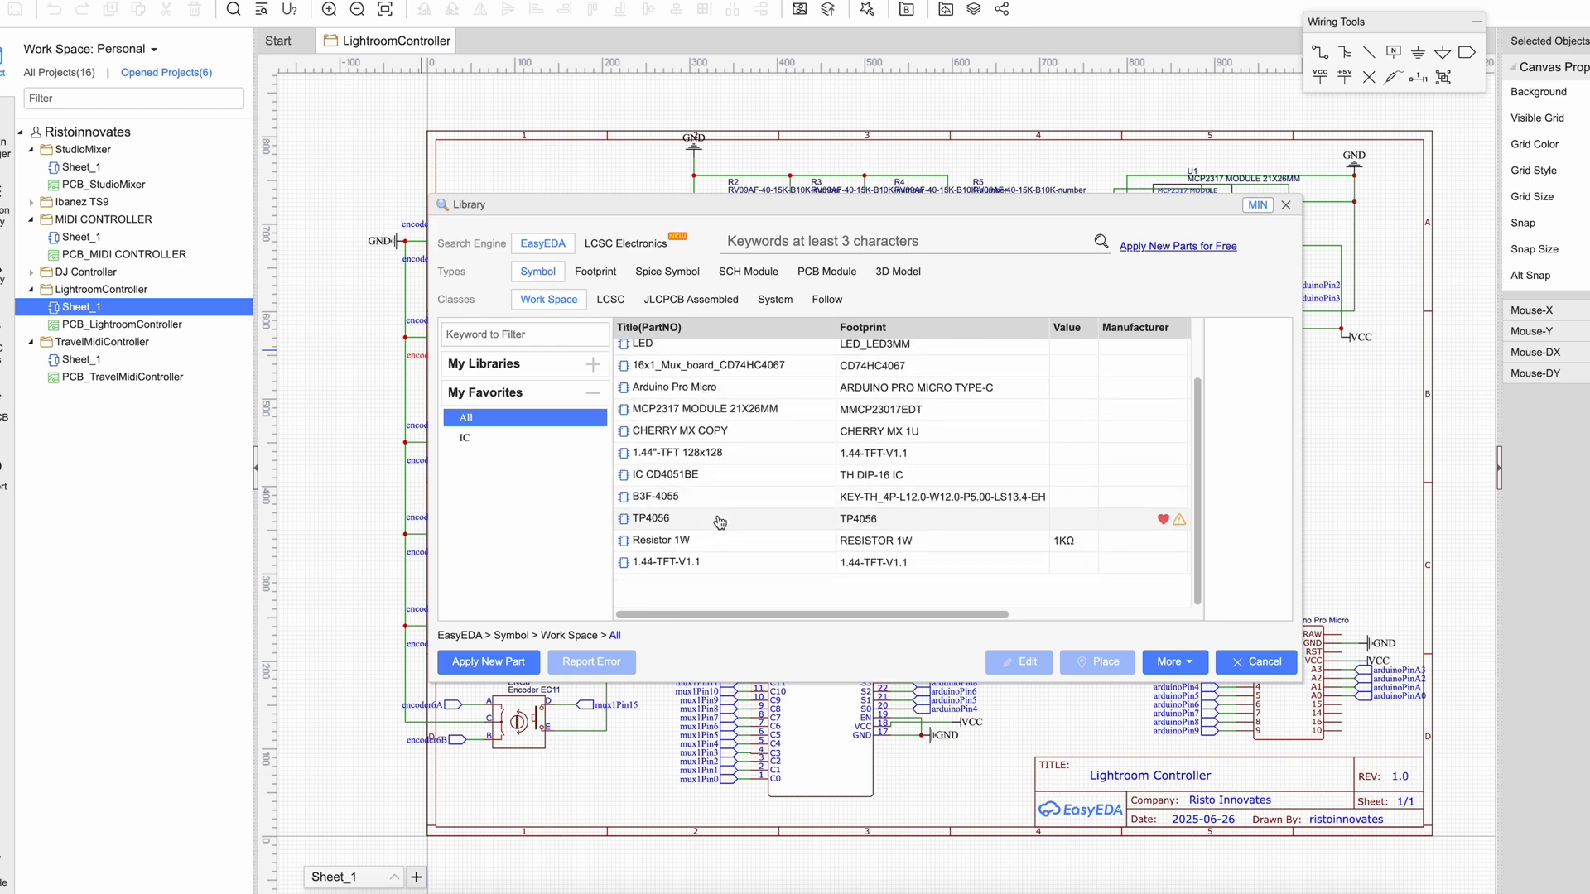
{"action": "left_click", "coordinate": [1256, 661]}
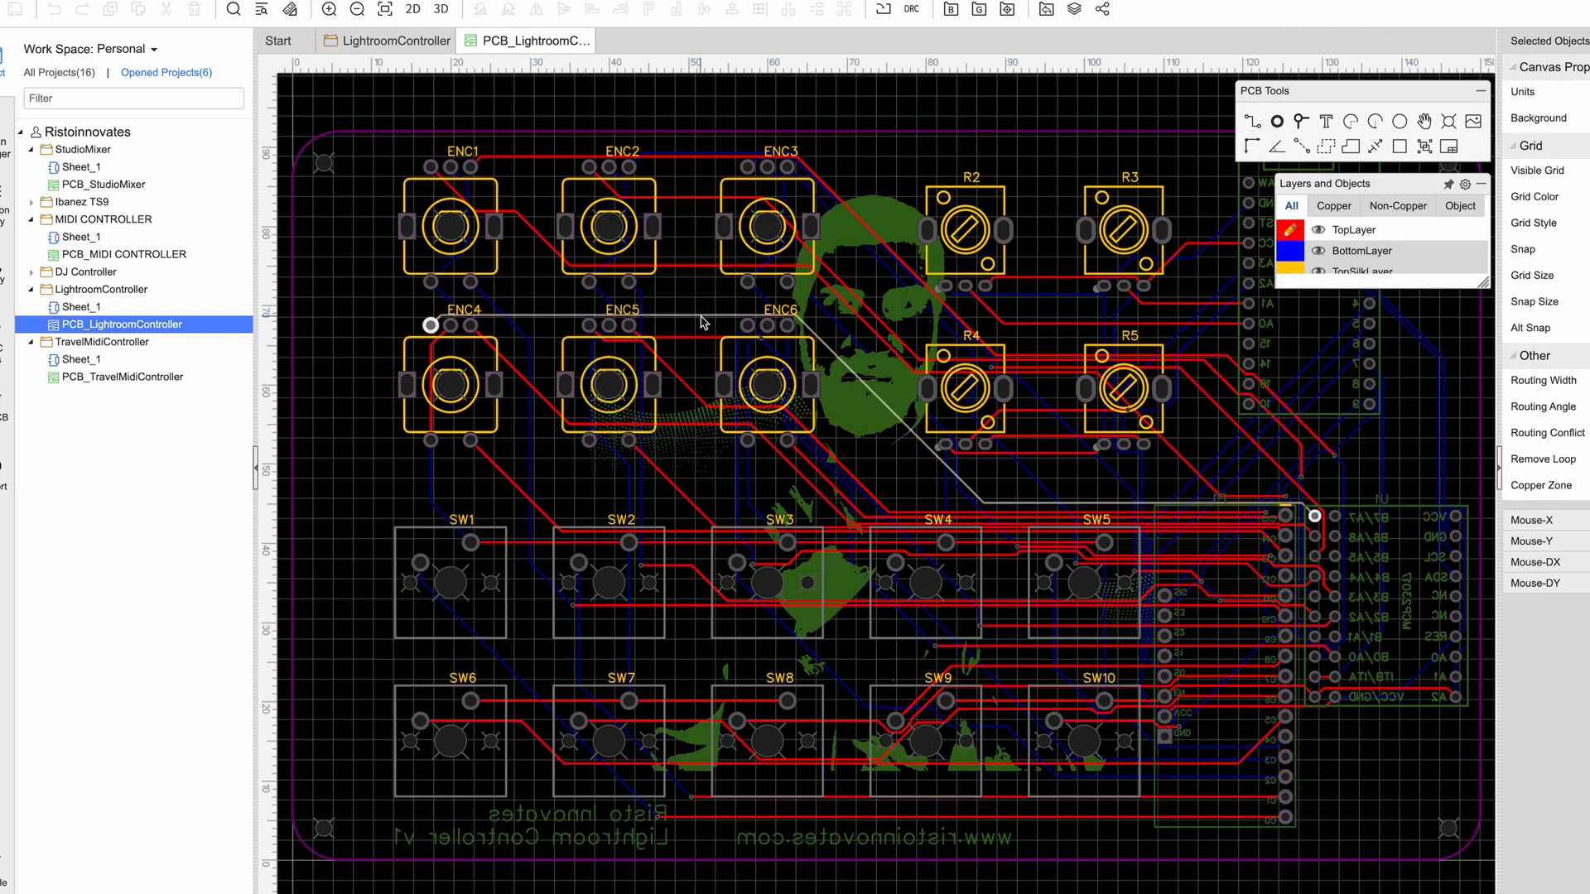
Step: Preview the Lightroom controller board in 3D View, then return to the PCB layout
{"action": "scroll", "scroll_direction": "down", "scroll_amount": 3}
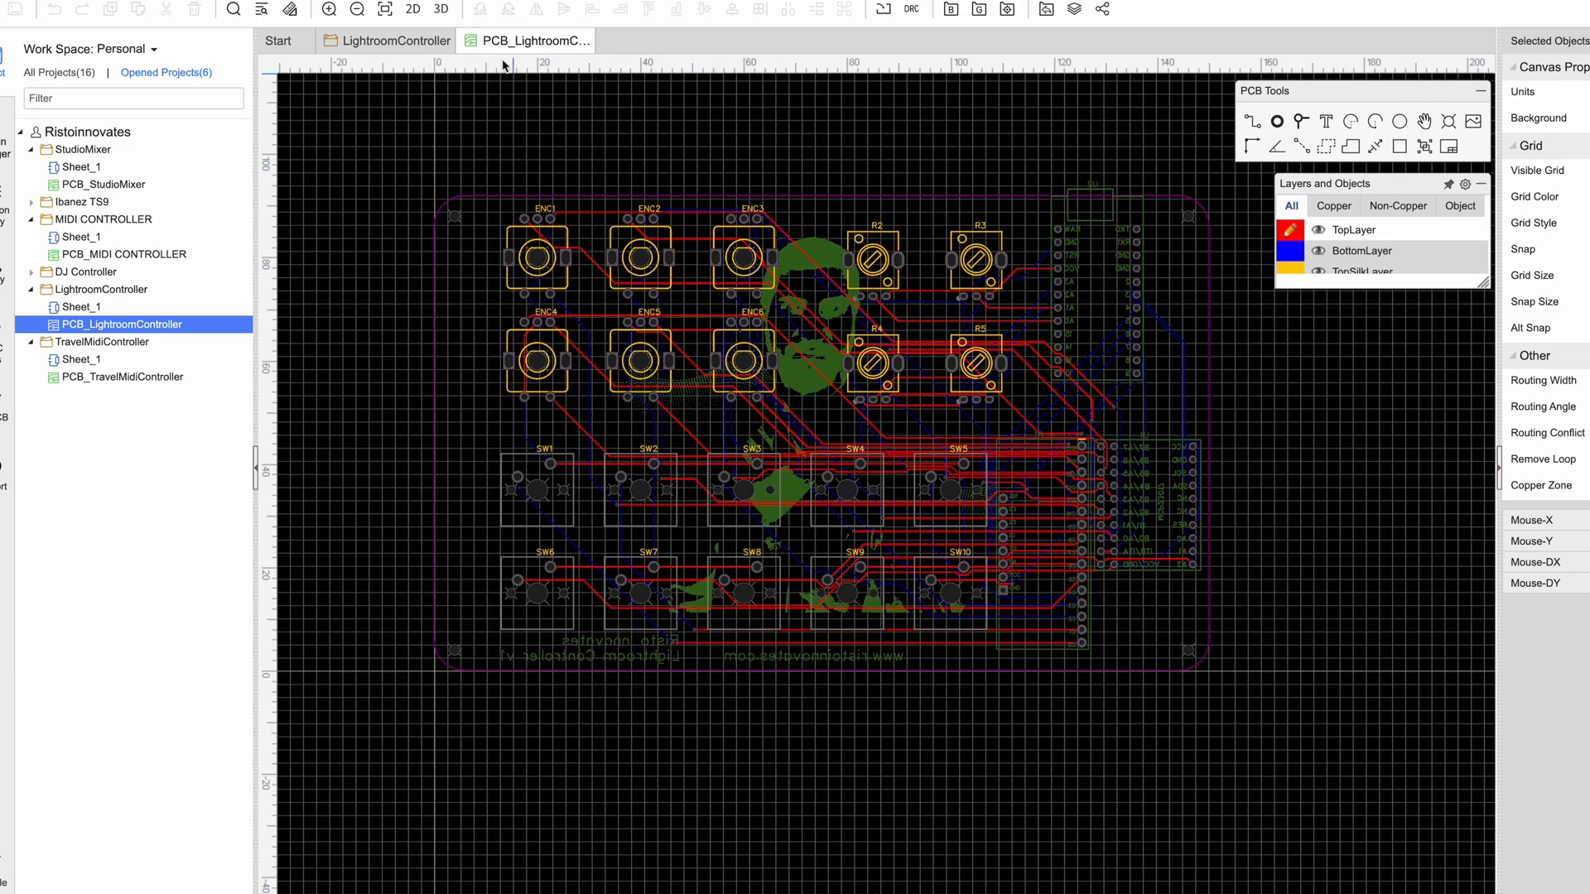
{"action": "left_click", "coordinate": [441, 10]}
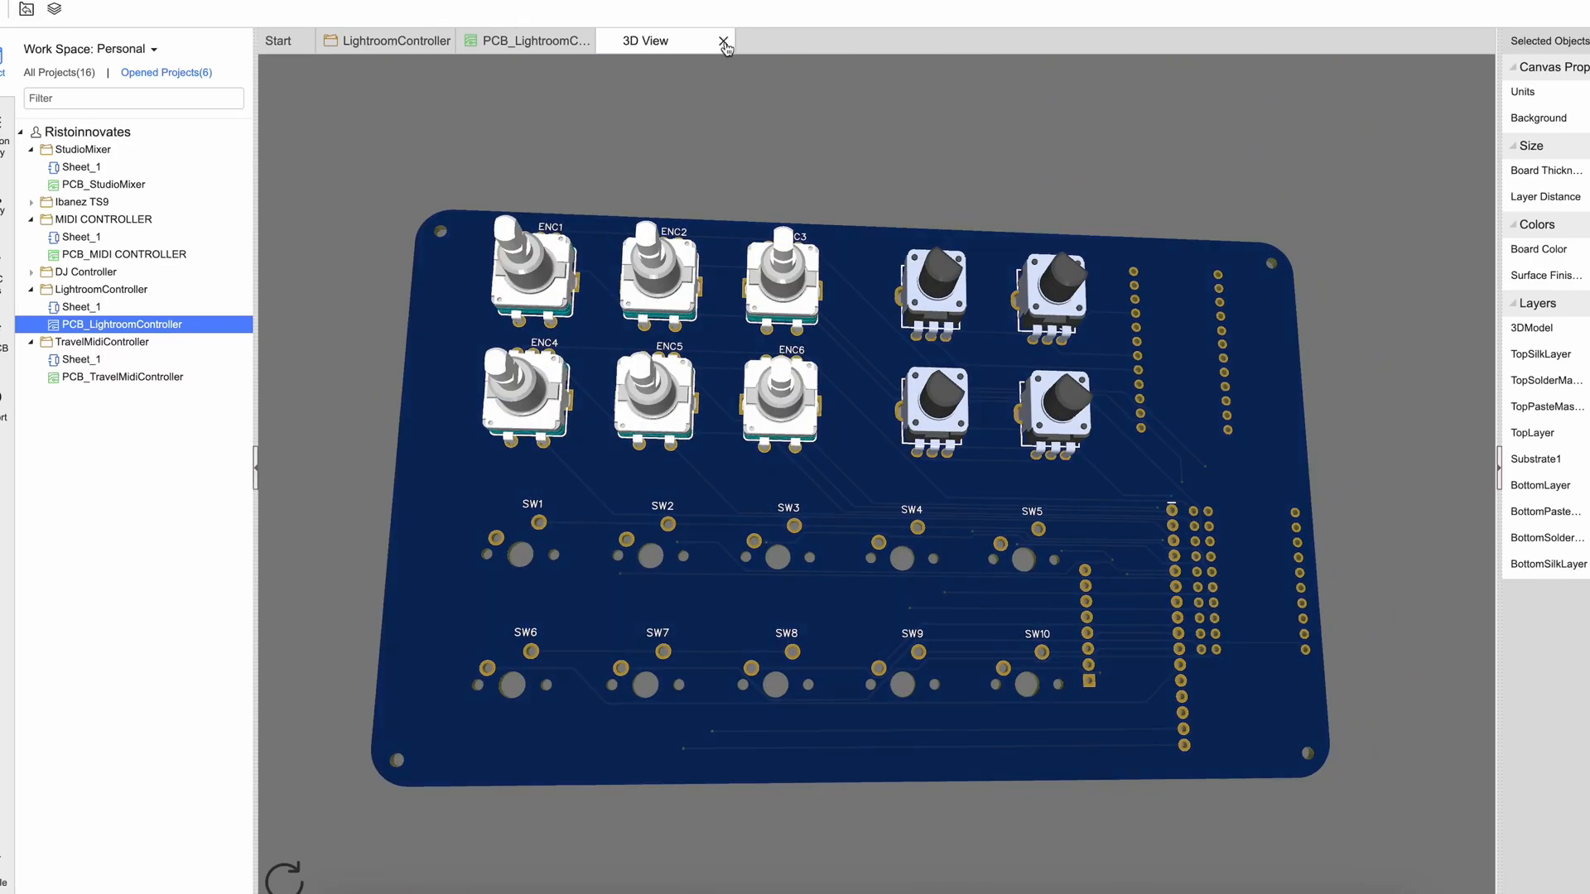
{"action": "left_click", "coordinate": [726, 48]}
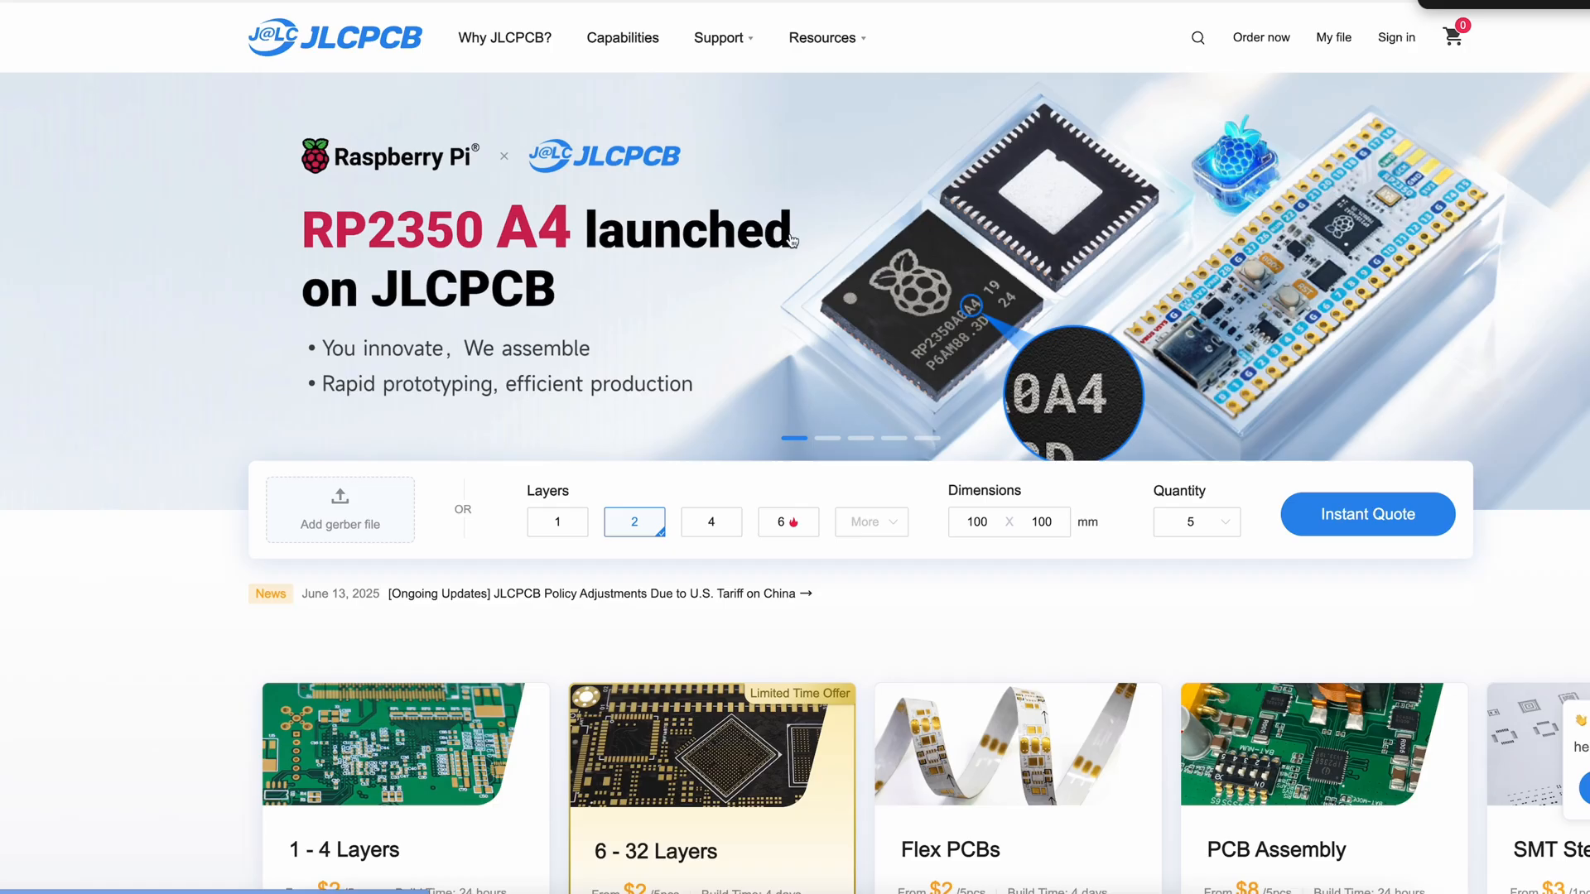
{"action": "mouse_move", "coordinate": [232, 369]}
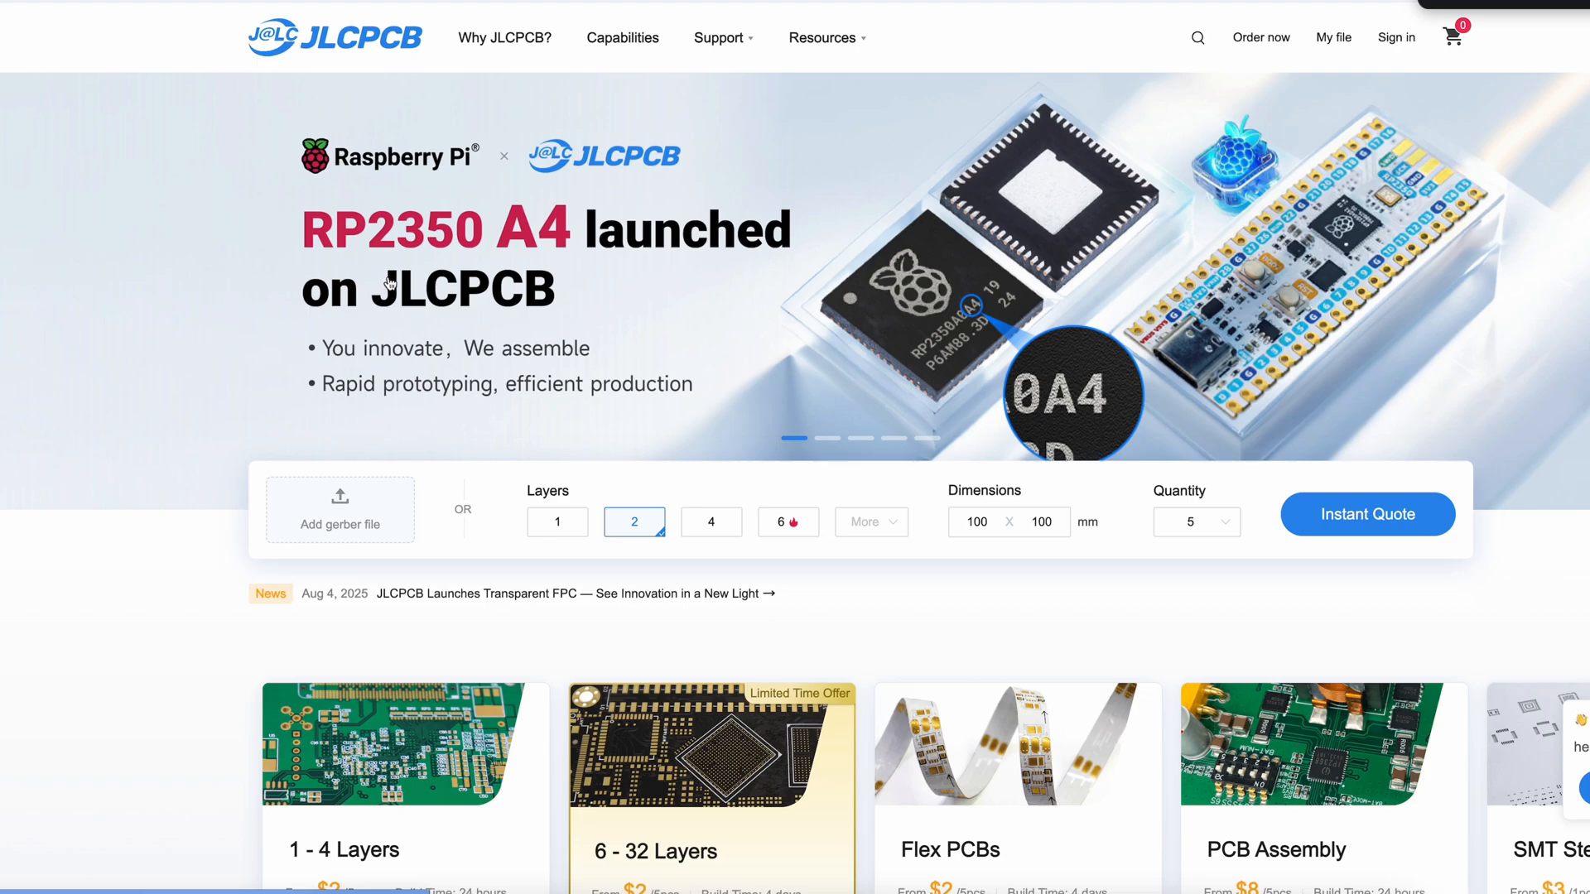
Step: Browse JLCPCB's service carousel to SMT Stencil, 3D Printing and CNC Machining, then return to the quote form
{"action": "scroll", "scroll_direction": "down", "scroll_amount": 3}
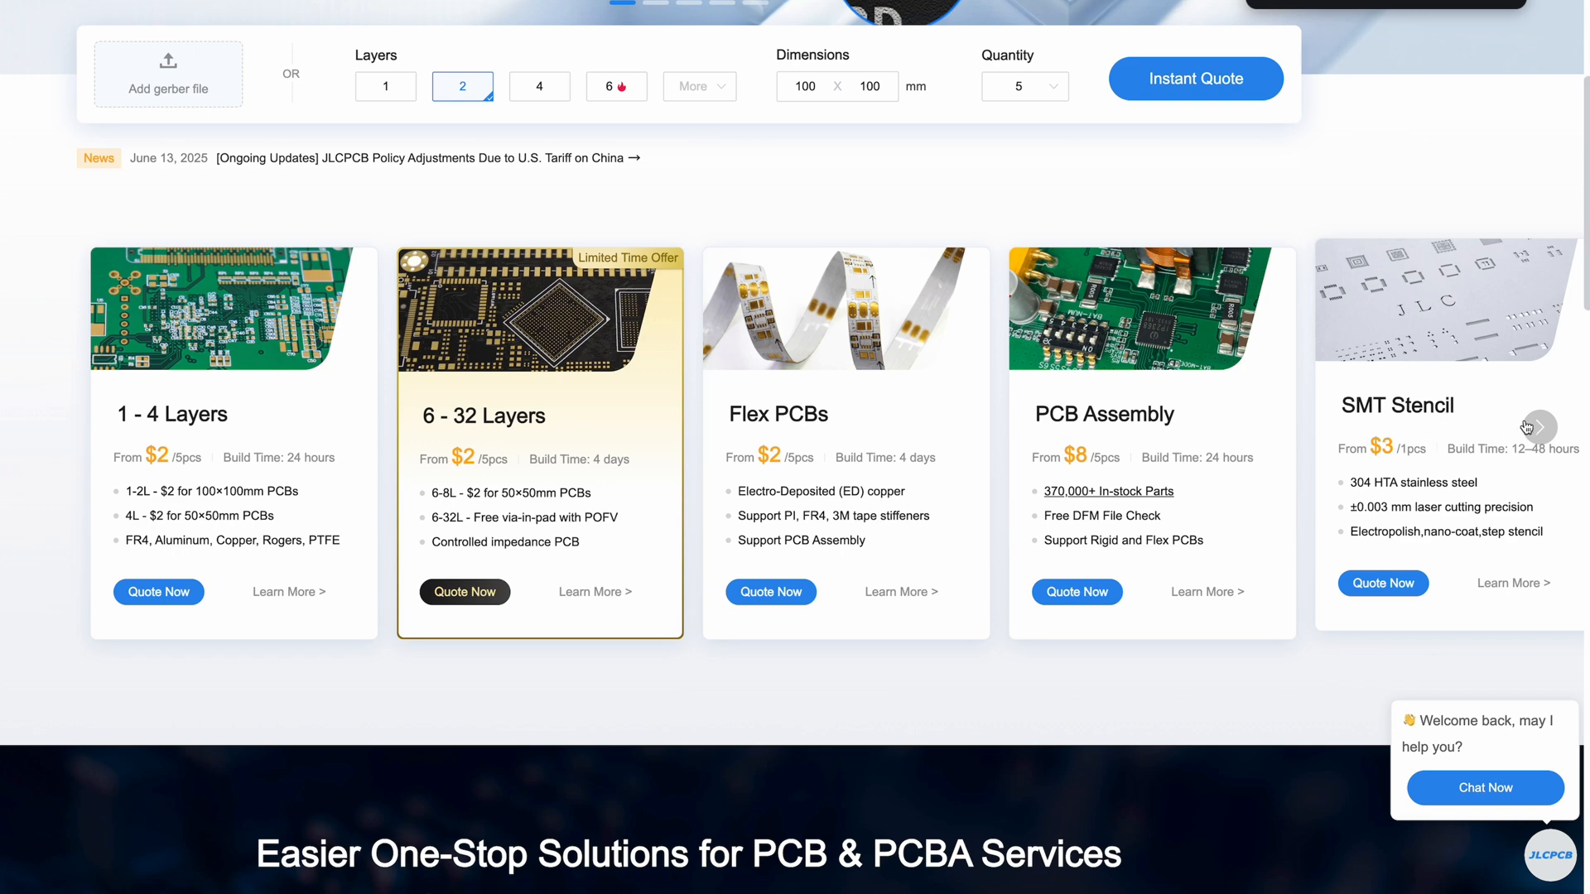
{"action": "left_click", "coordinate": [1538, 426]}
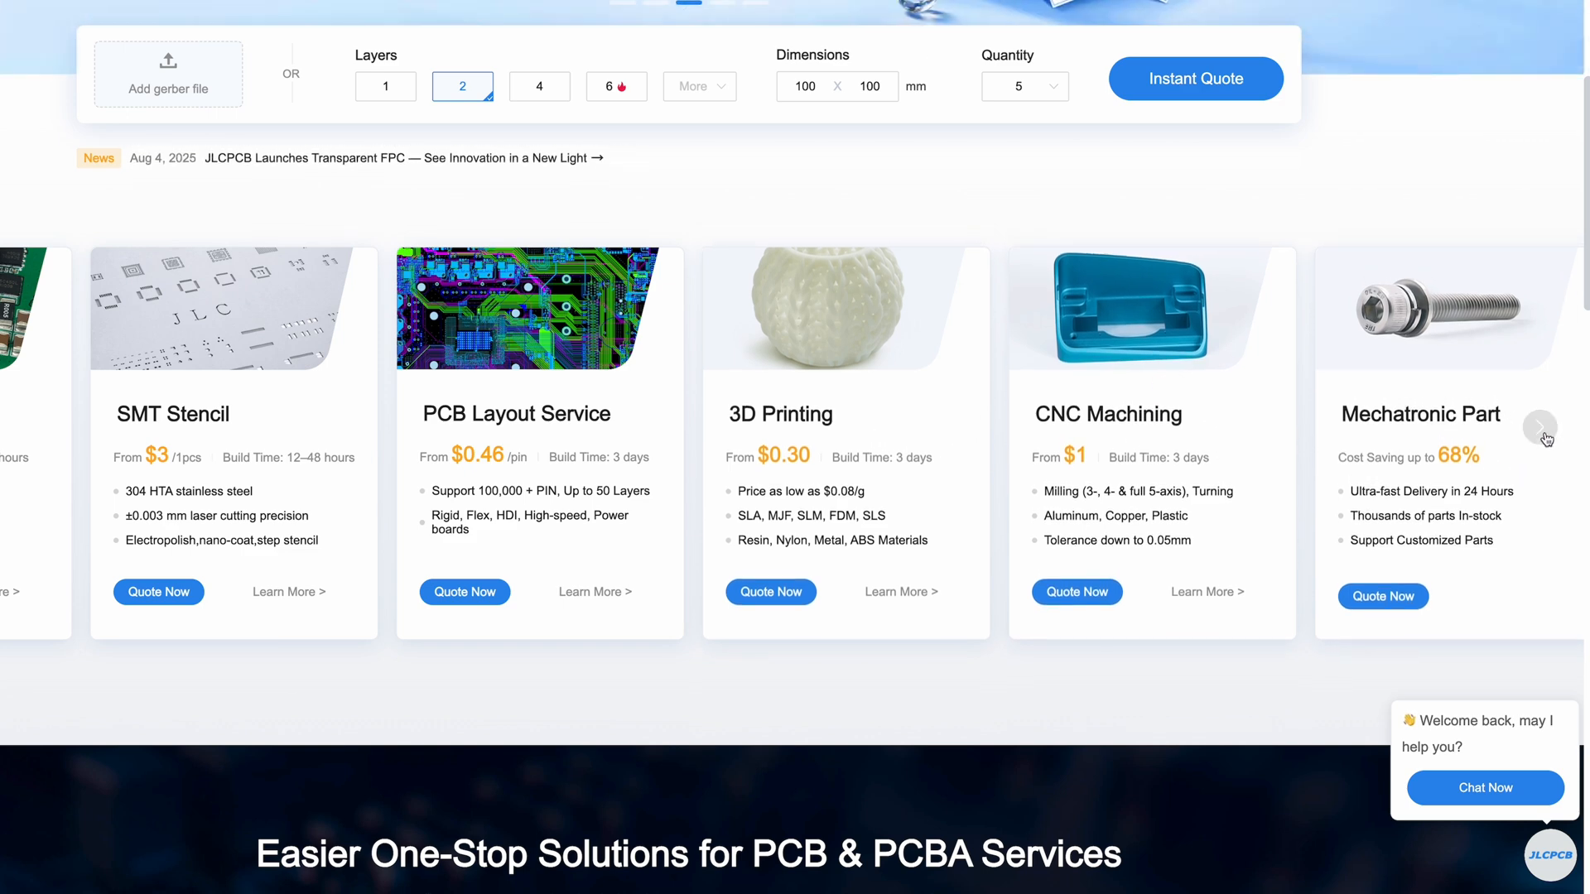
{"action": "scroll", "scroll_direction": "up", "scroll_amount": 3}
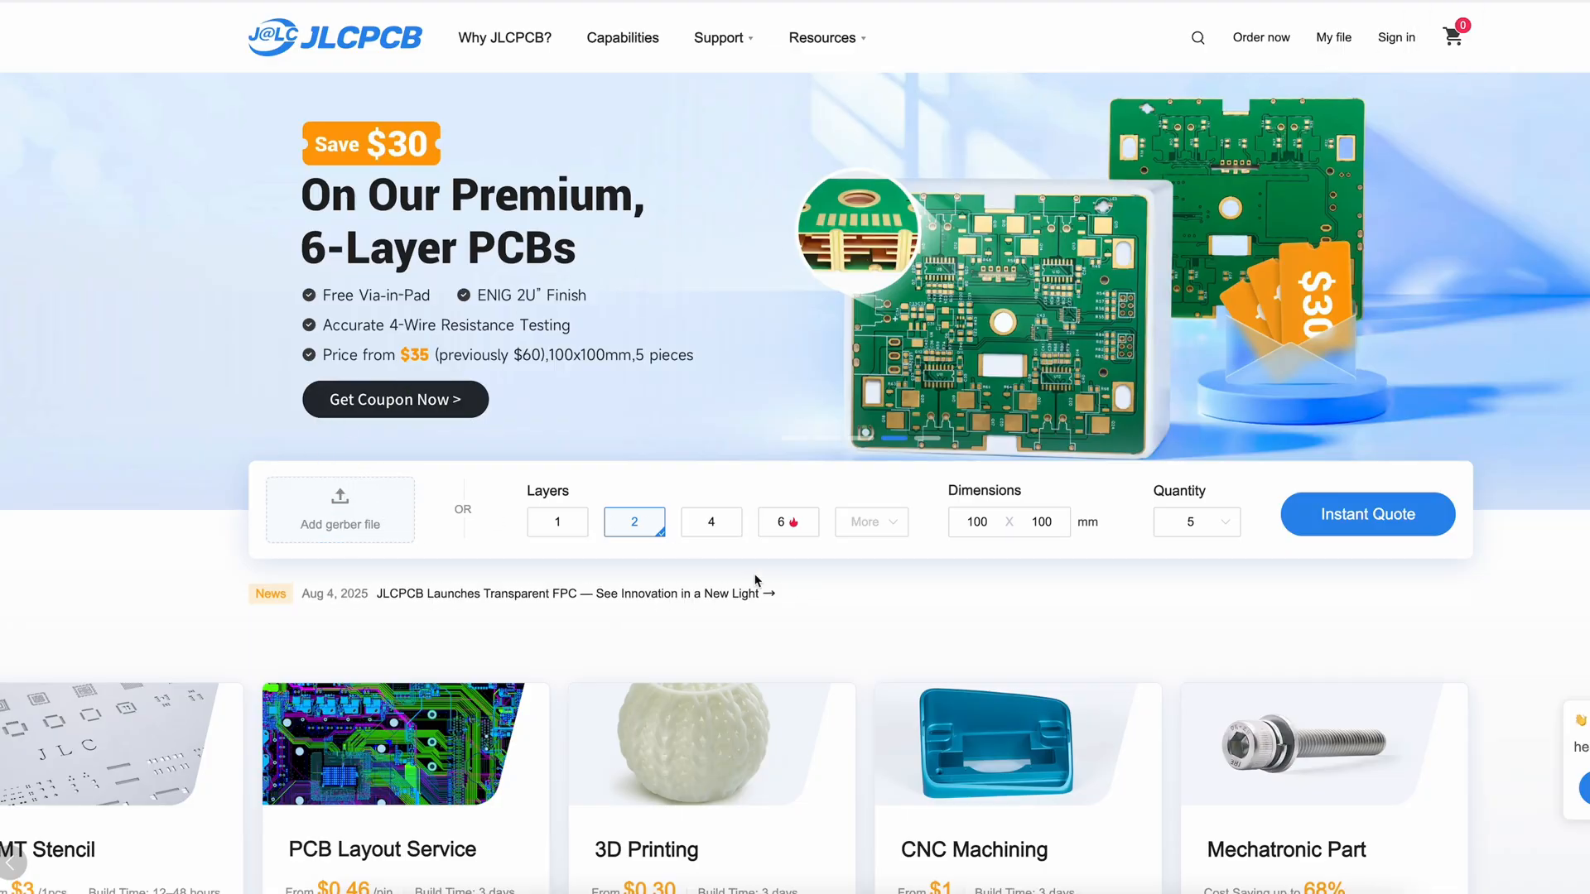
Step: Quote the 150×92 mm two-layer gerber on JLCPCB, trying quantity 15 then settling on 5 pieces
{"action": "left_click", "coordinate": [1366, 514]}
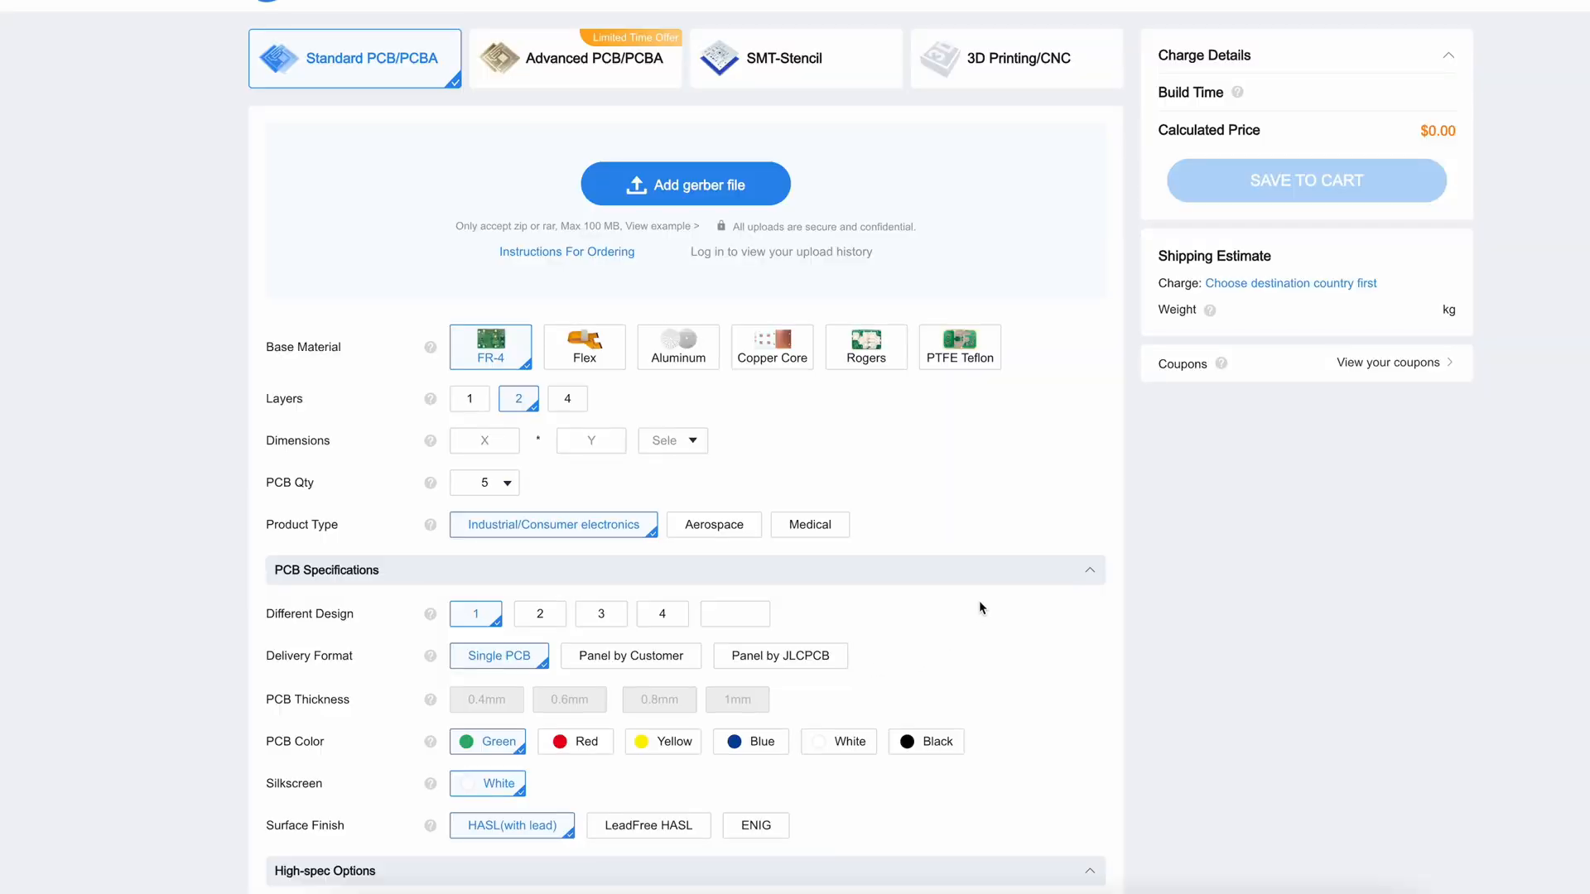
{"action": "left_click", "coordinate": [686, 184]}
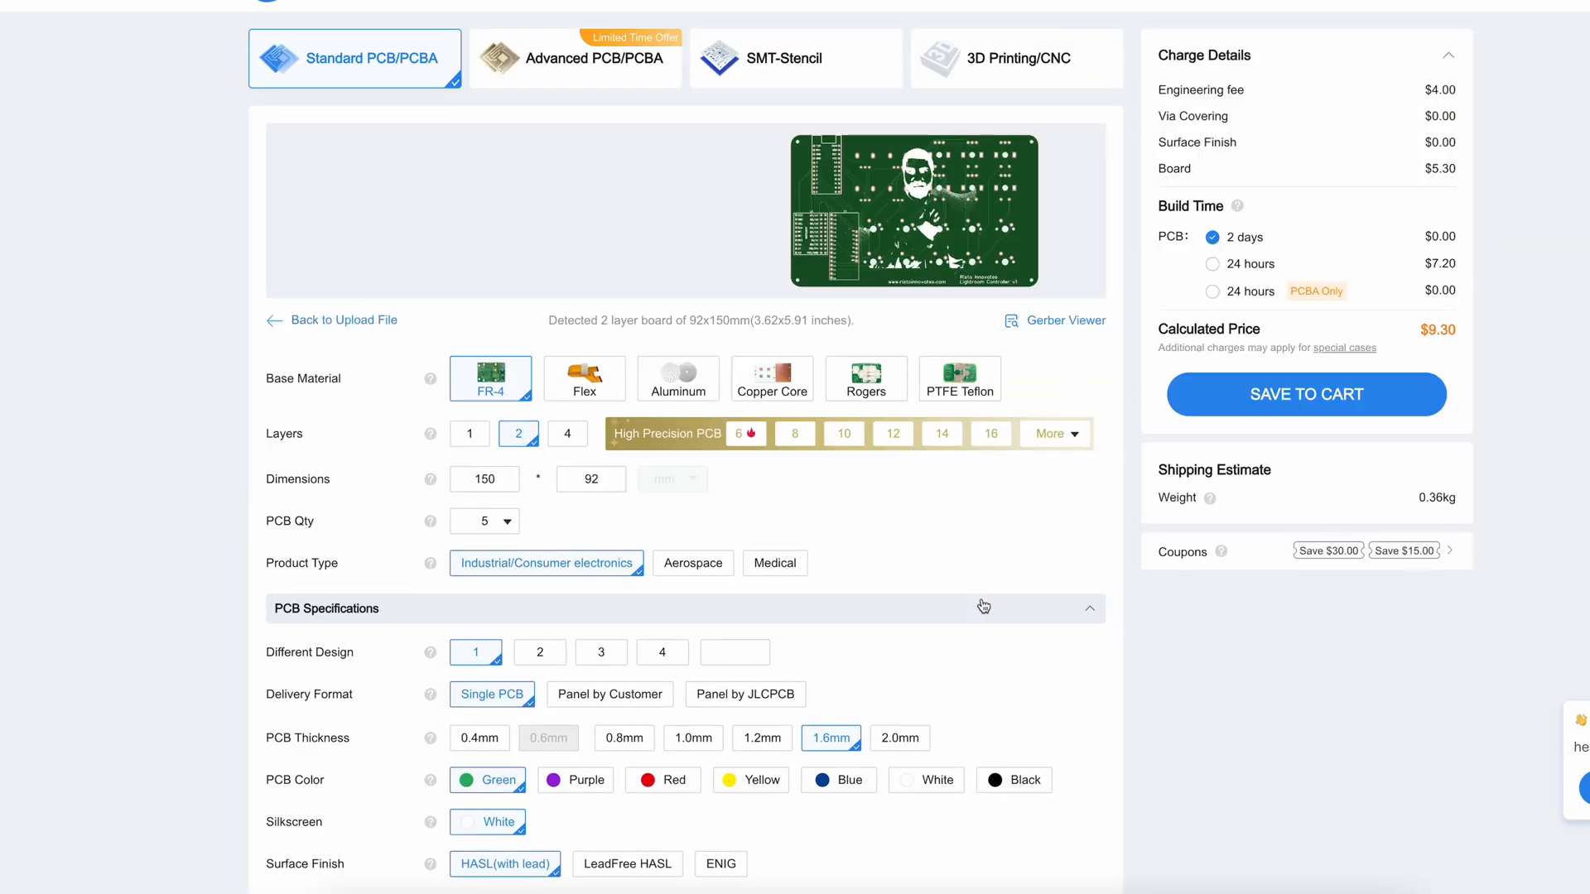
{"action": "left_click", "coordinate": [484, 520]}
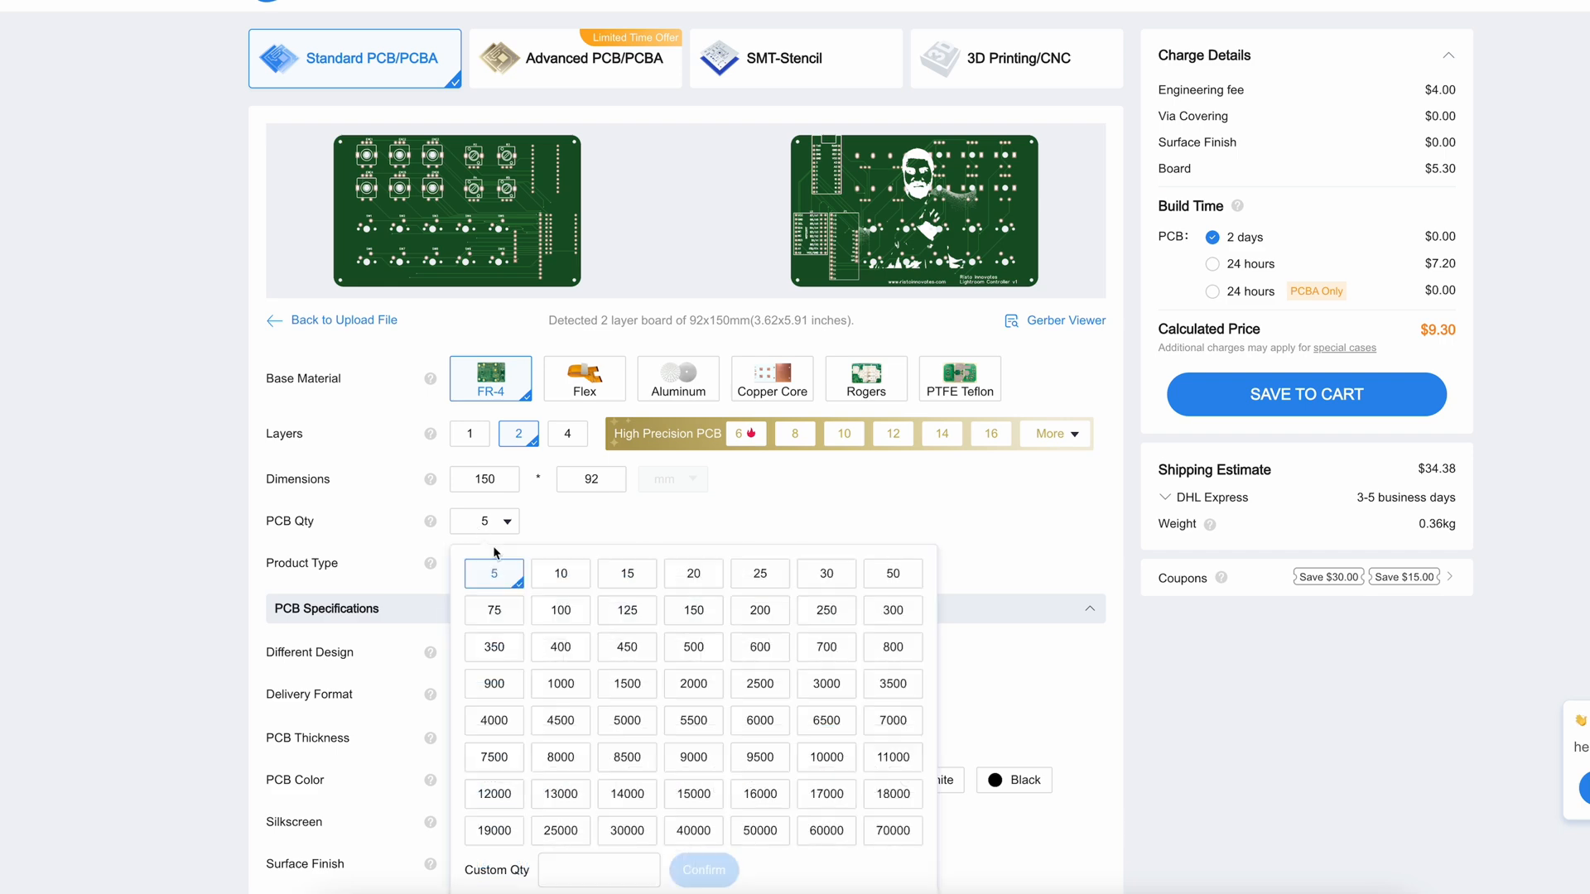
{"action": "left_click", "coordinate": [626, 573]}
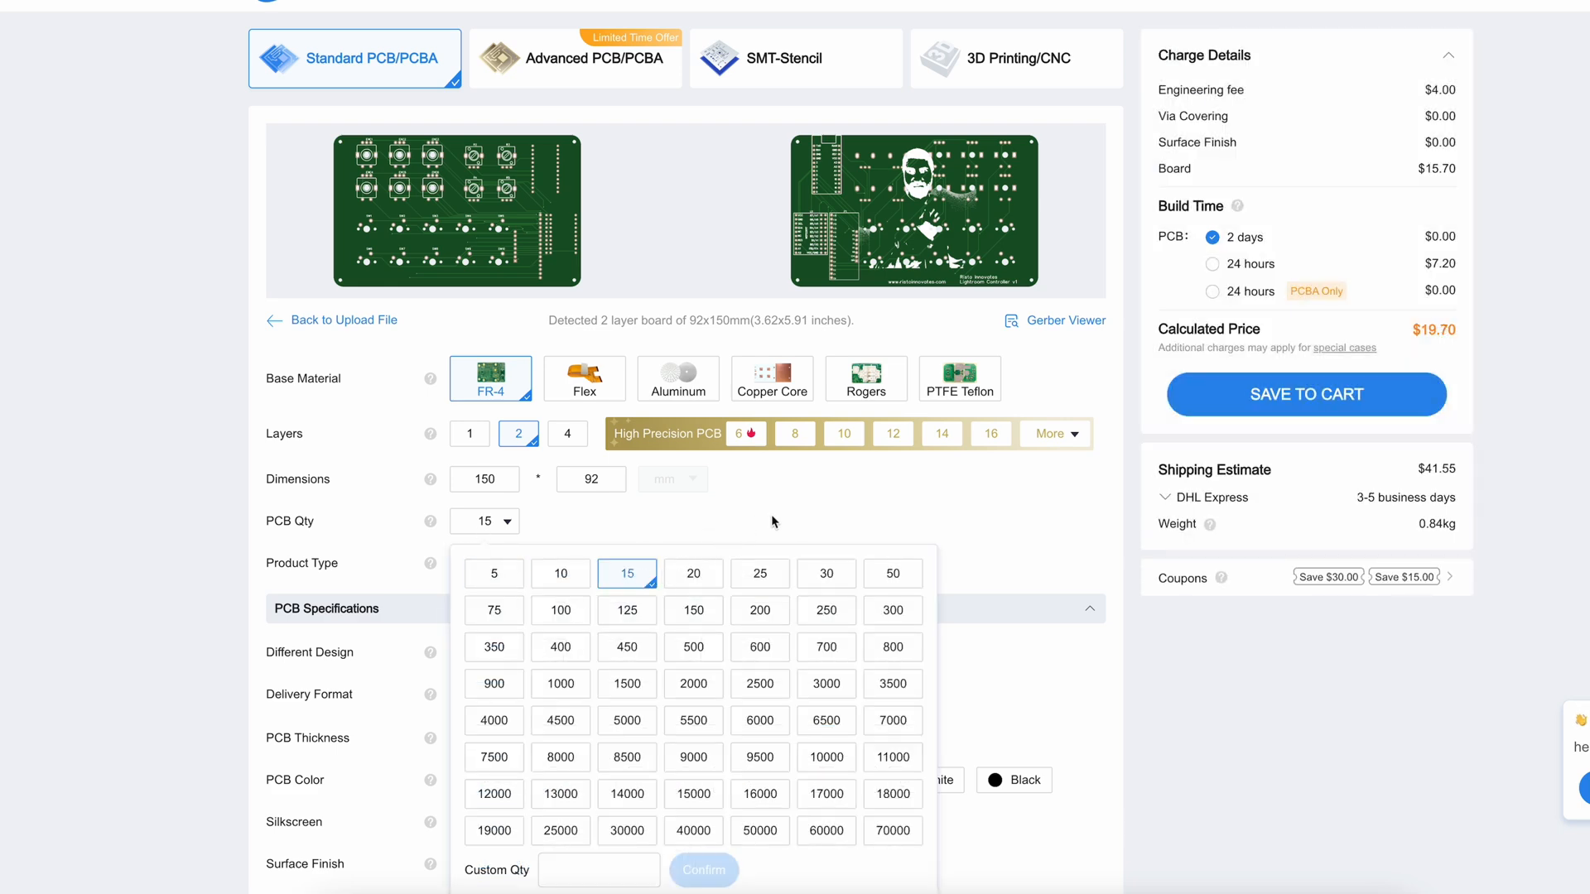
{"action": "left_click", "coordinate": [494, 573]}
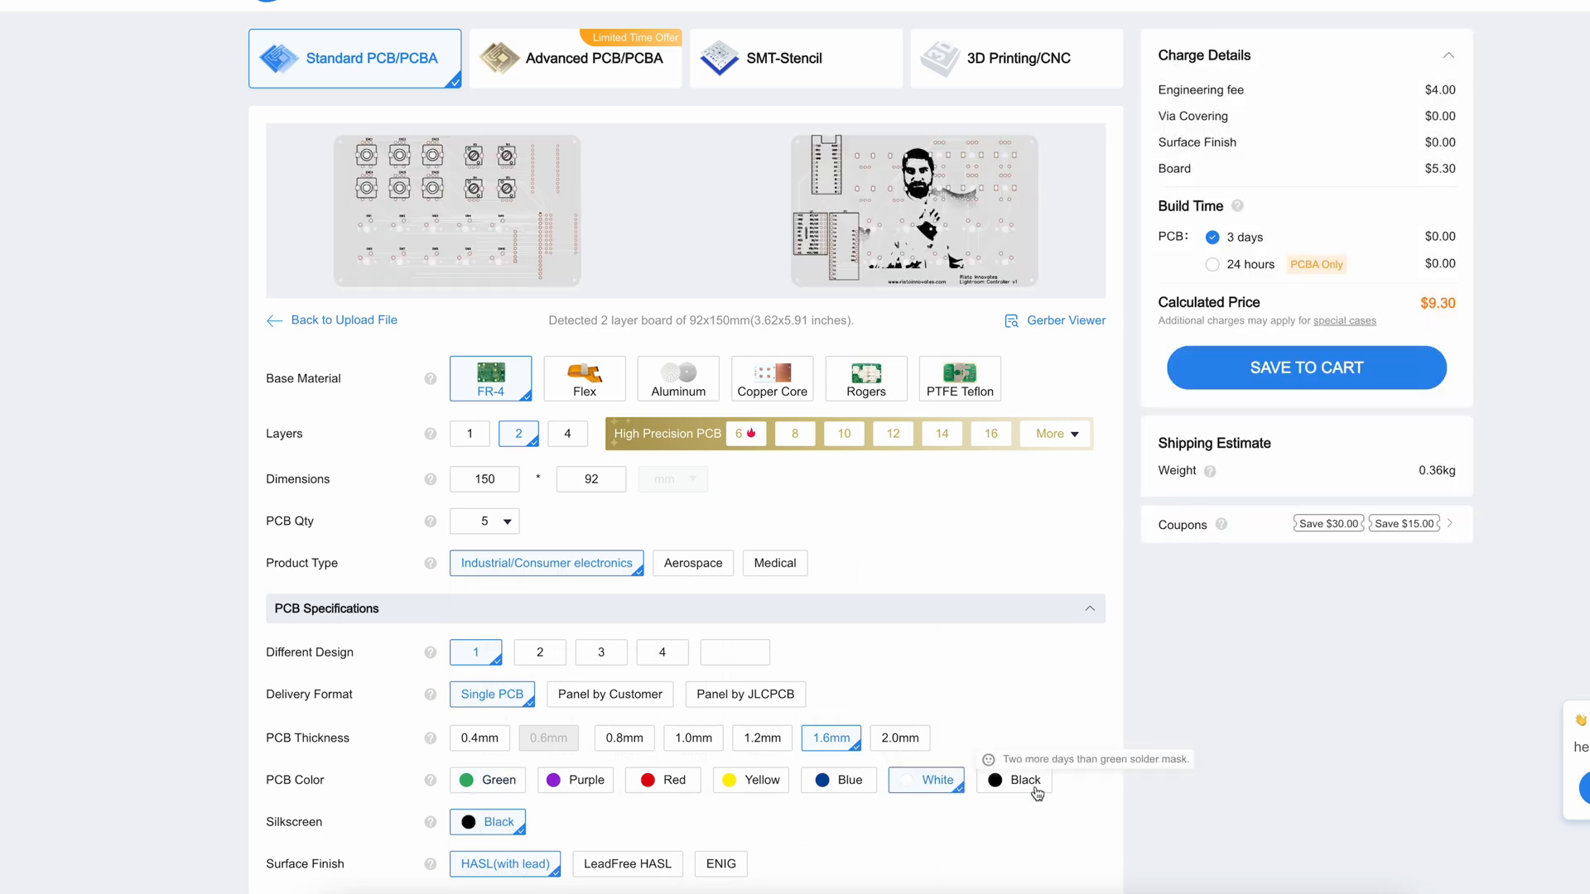
Step: Choose a black solder mask with white silkscreen and review the remaining options at $9.30
{"action": "left_click", "coordinate": [1013, 780]}
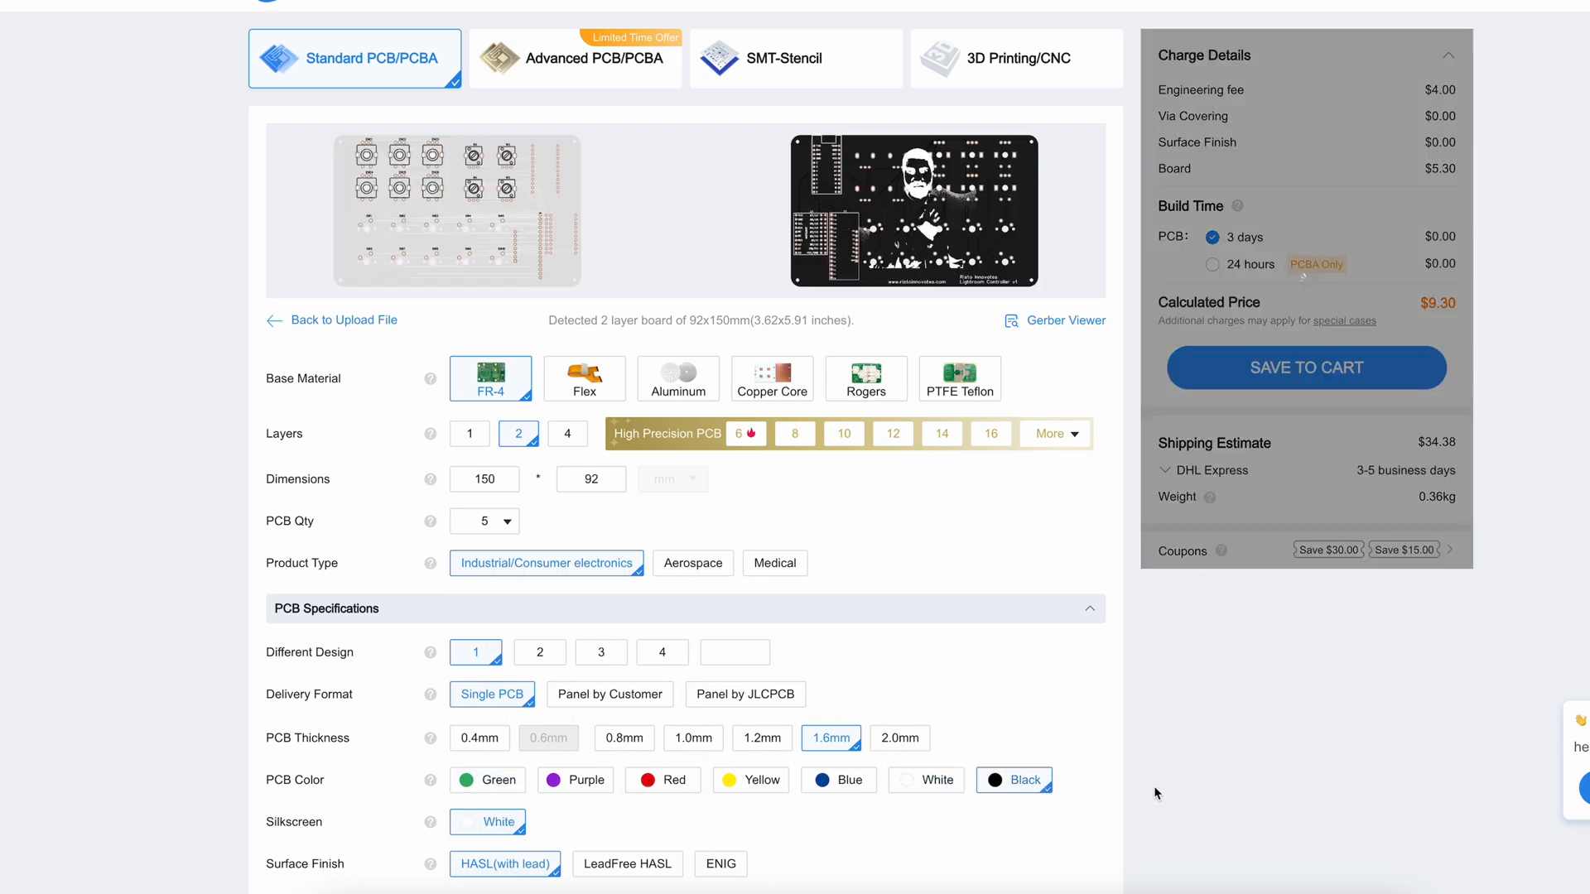
{"action": "scroll", "scroll_direction": "down", "scroll_amount": 3}
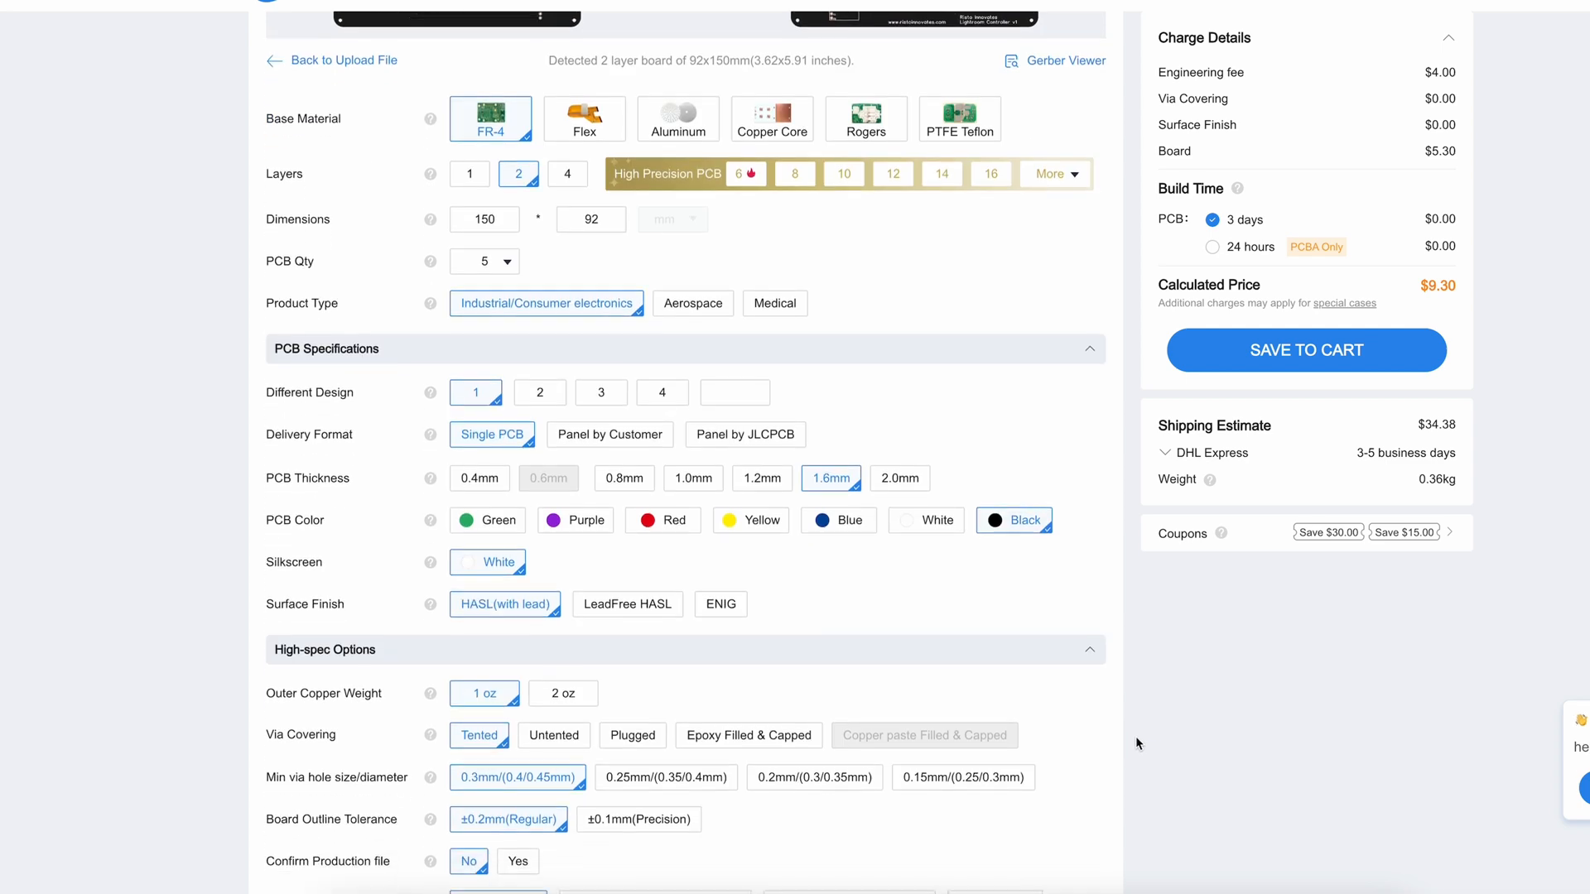
{"action": "scroll", "scroll_direction": "down", "scroll_amount": 3}
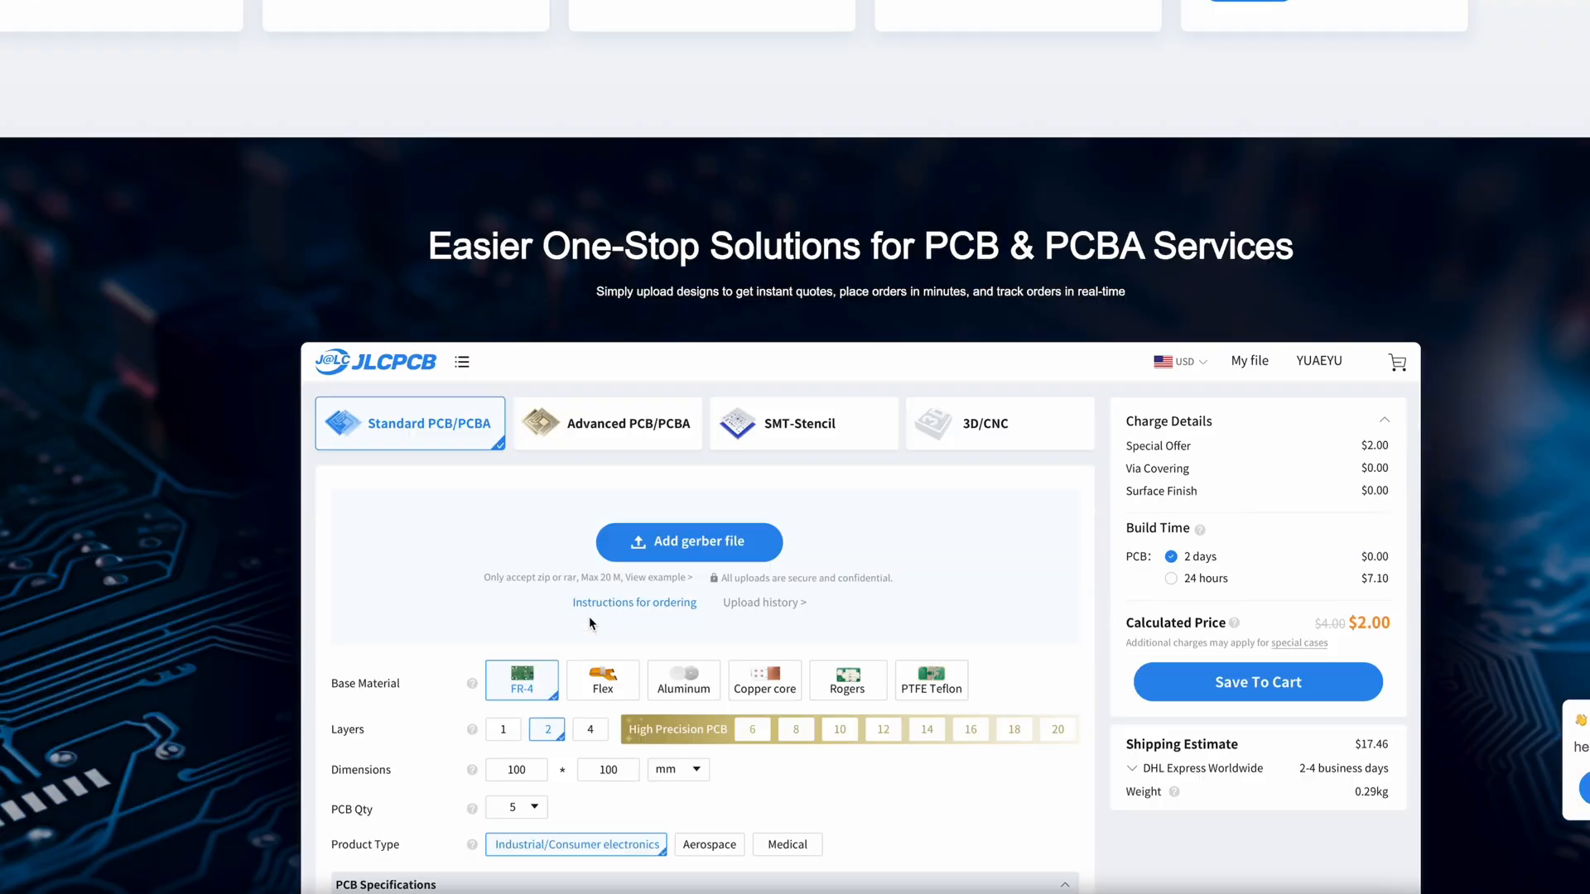
{"action": "scroll", "scroll_direction": "down", "scroll_amount": 3}
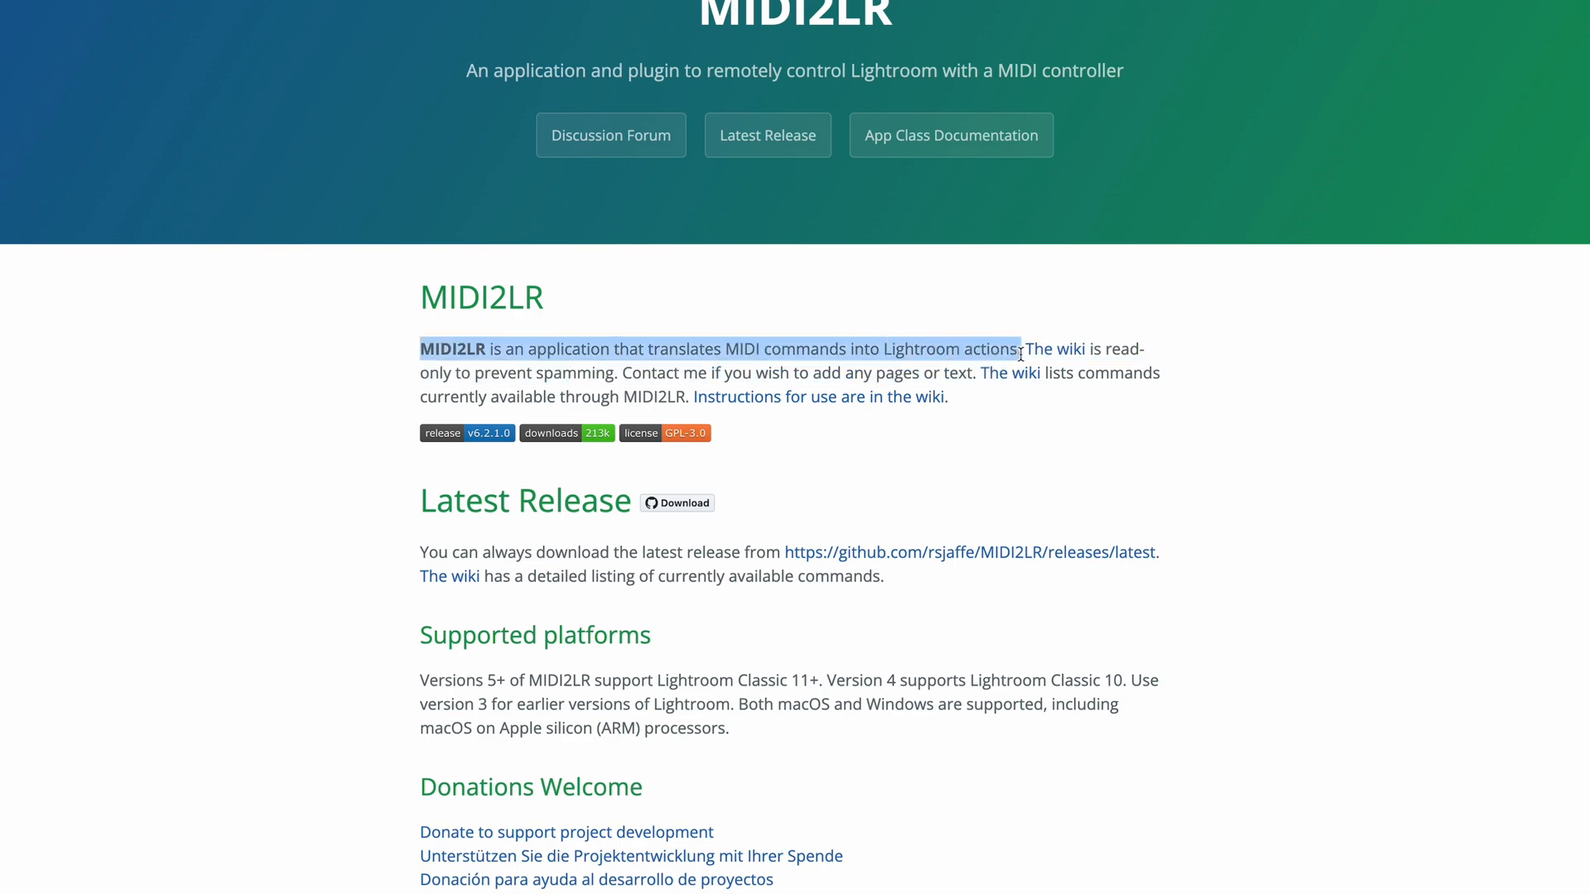
Step: Map MIDI control 1 | CC: 50 to the Lightroom command Rating > 3 stars
{"action": "scroll", "scroll_direction": "down", "scroll_amount": 3}
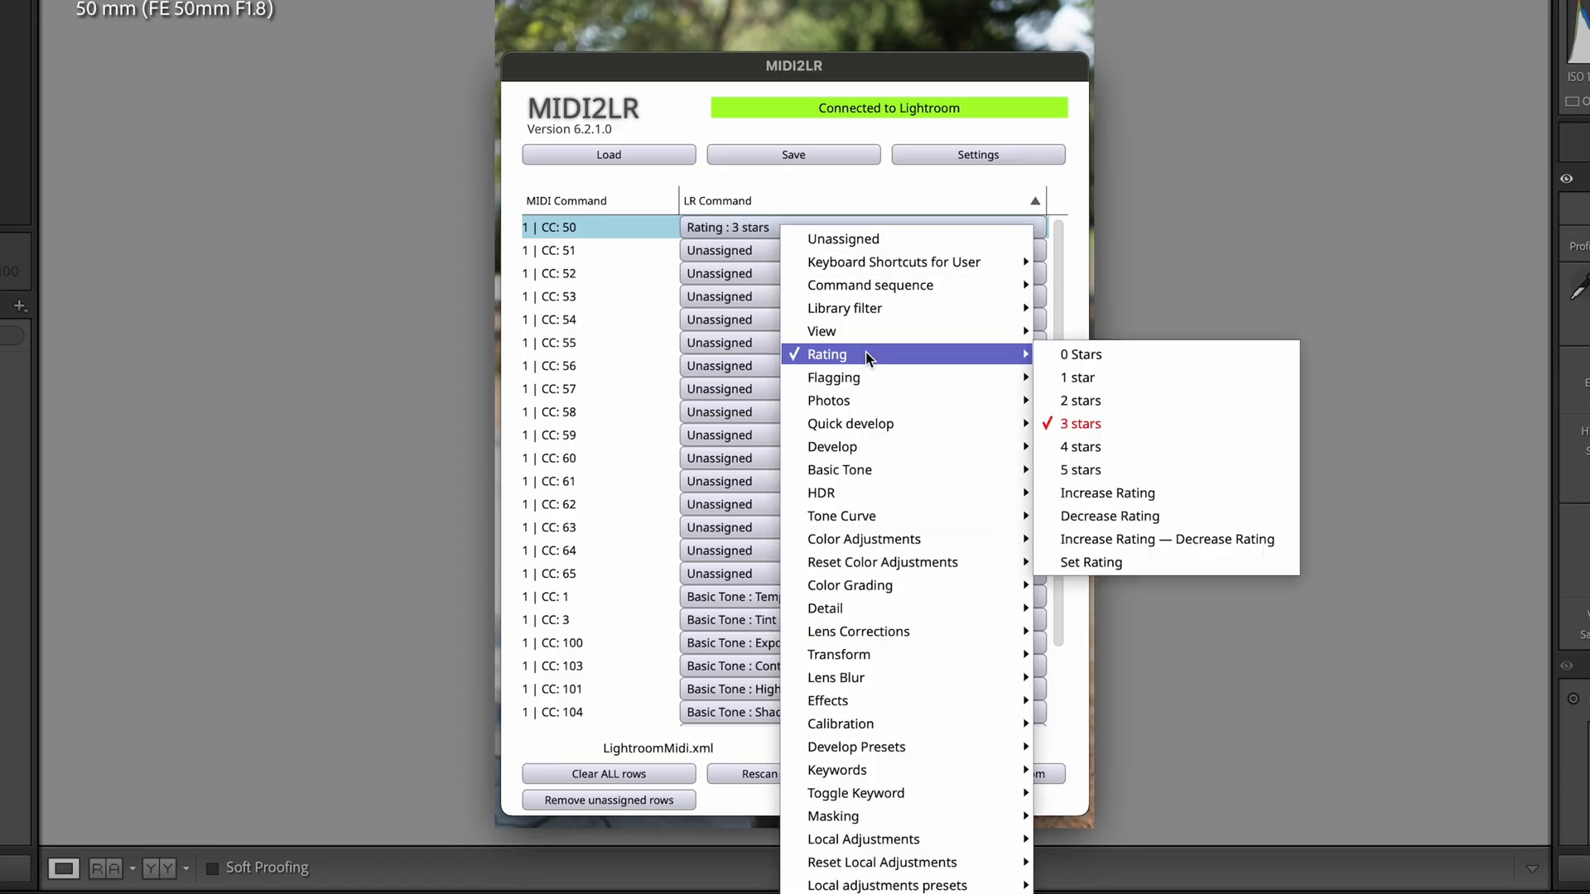
{"action": "left_click", "coordinate": [1108, 495]}
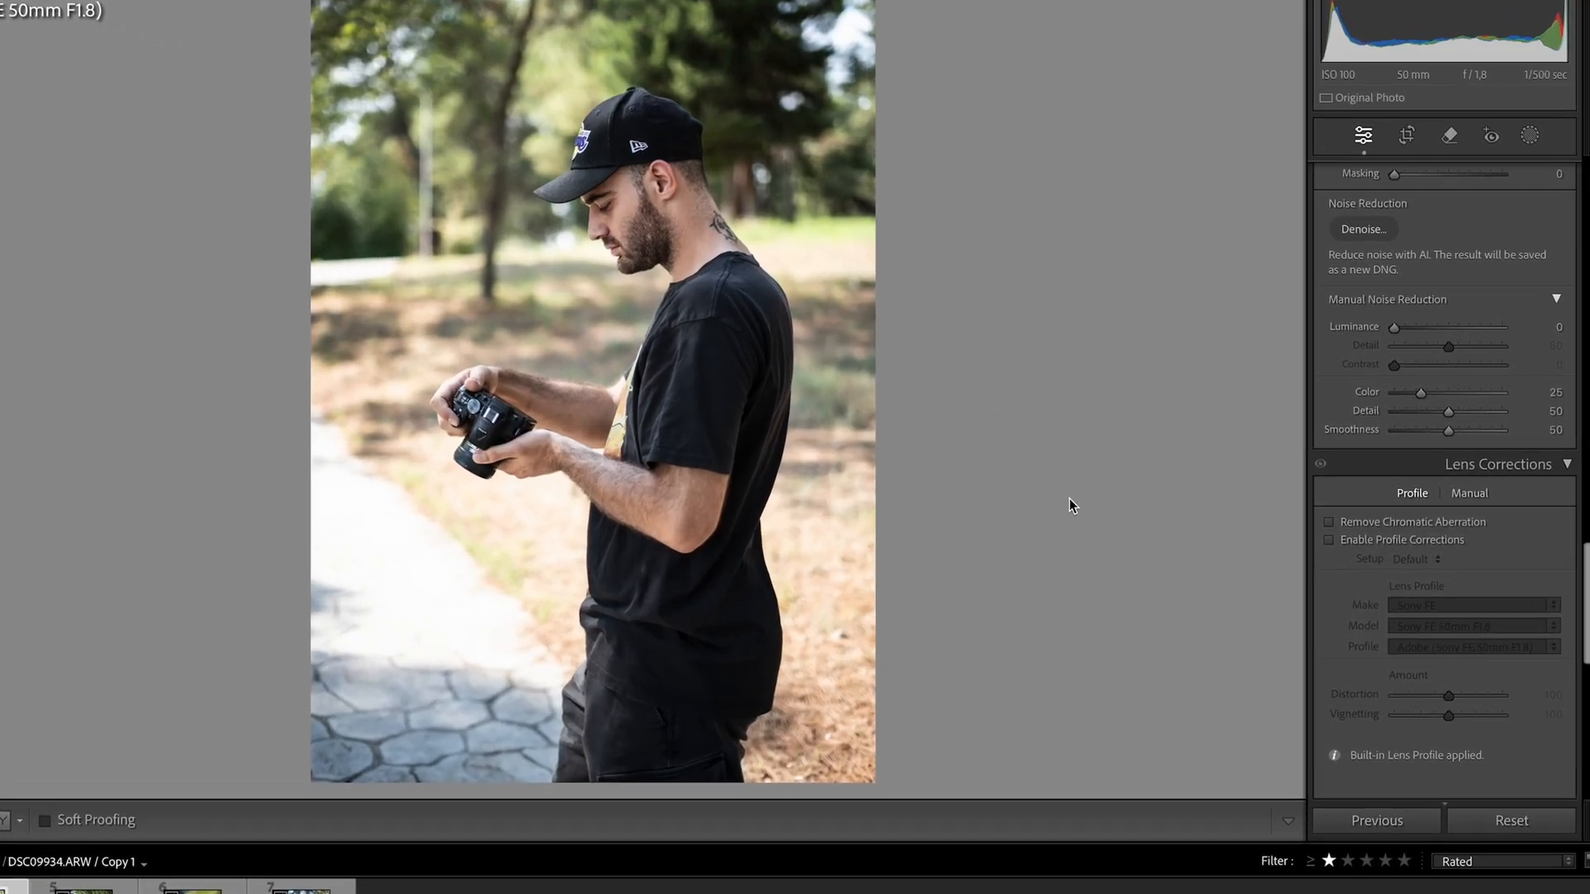
Step: Enable Profile Corrections using the Sony FE 50mm F1.8 lens profile
{"action": "left_click", "coordinate": [1330, 540]}
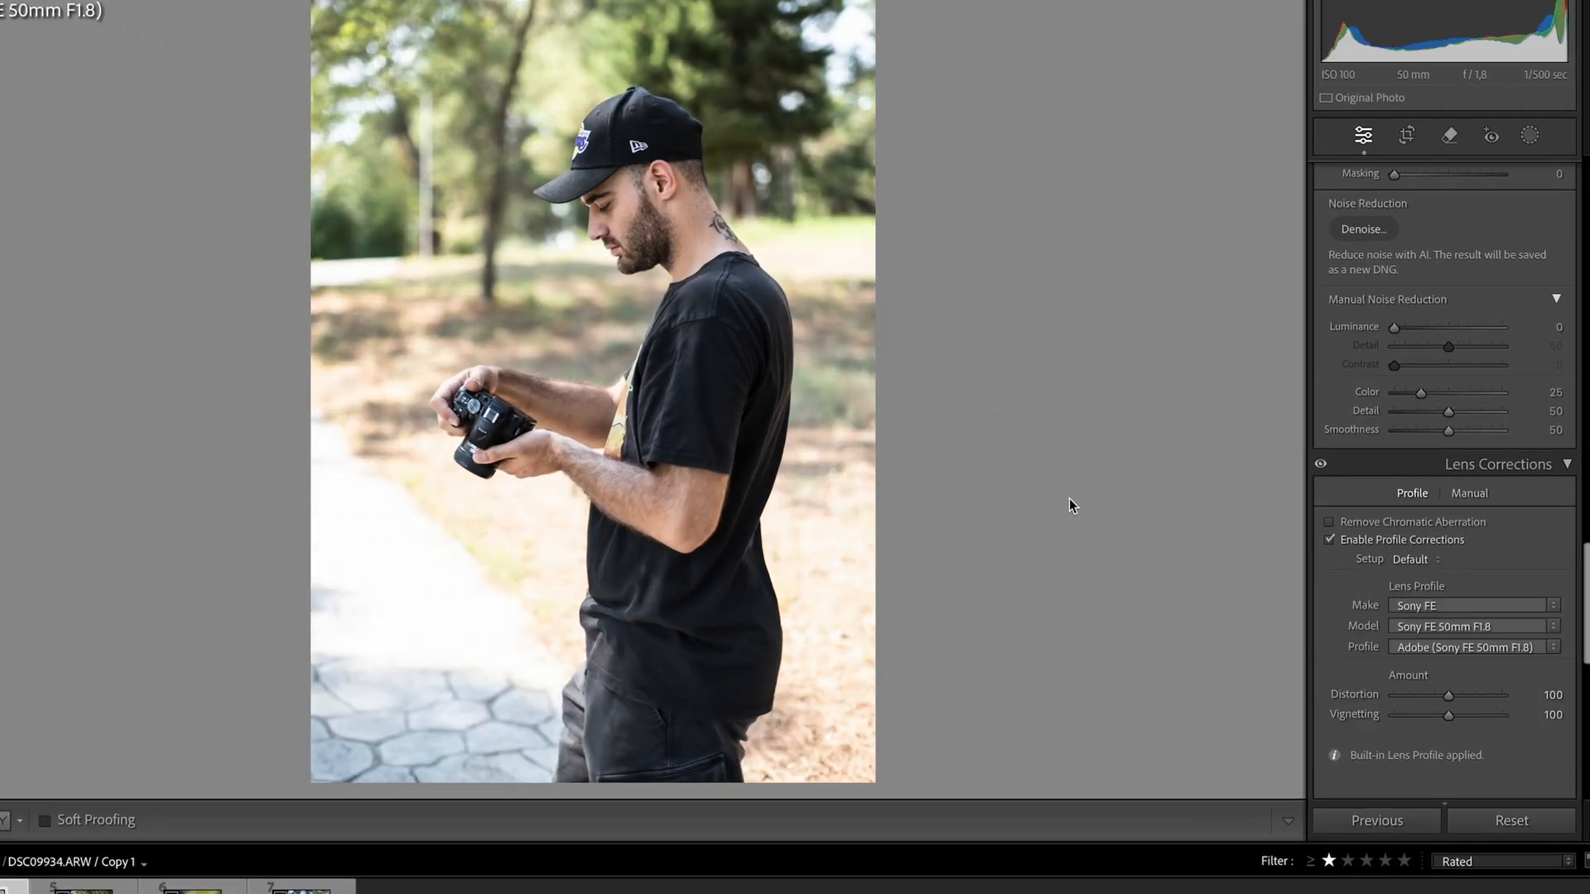